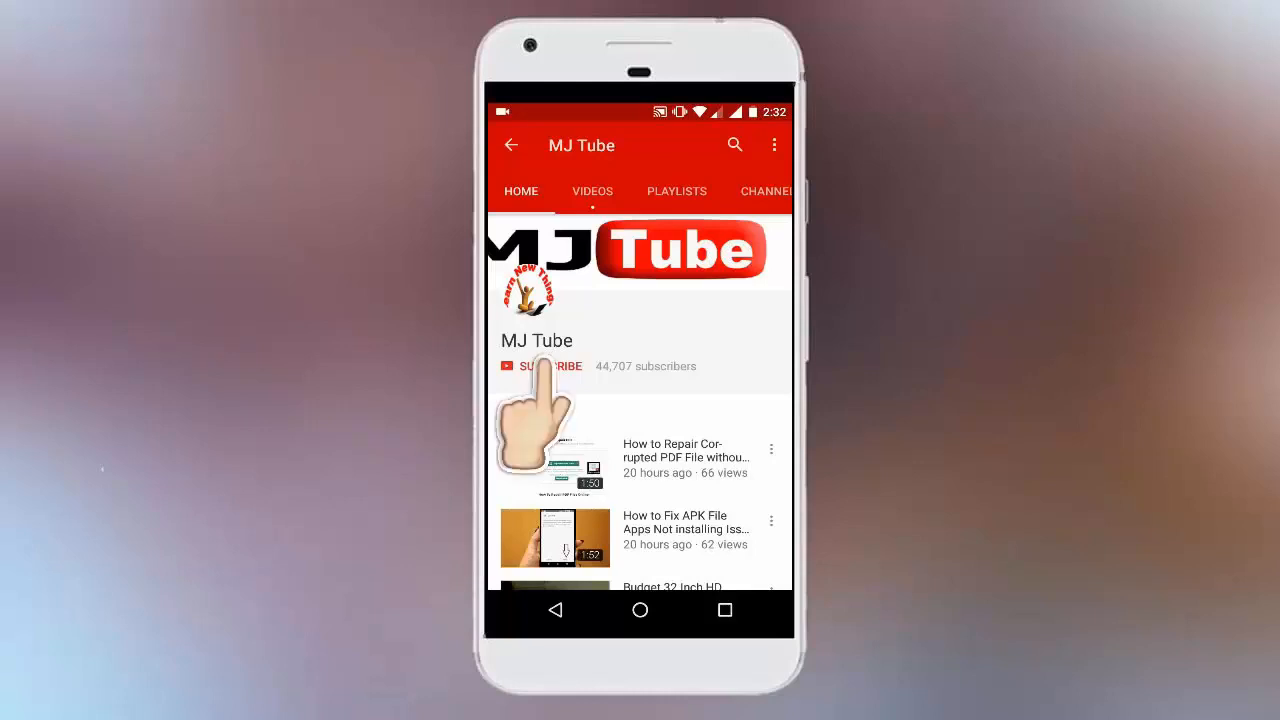
# Open the Apple menu from the Finder desktop
pyautogui.click(540, 366)
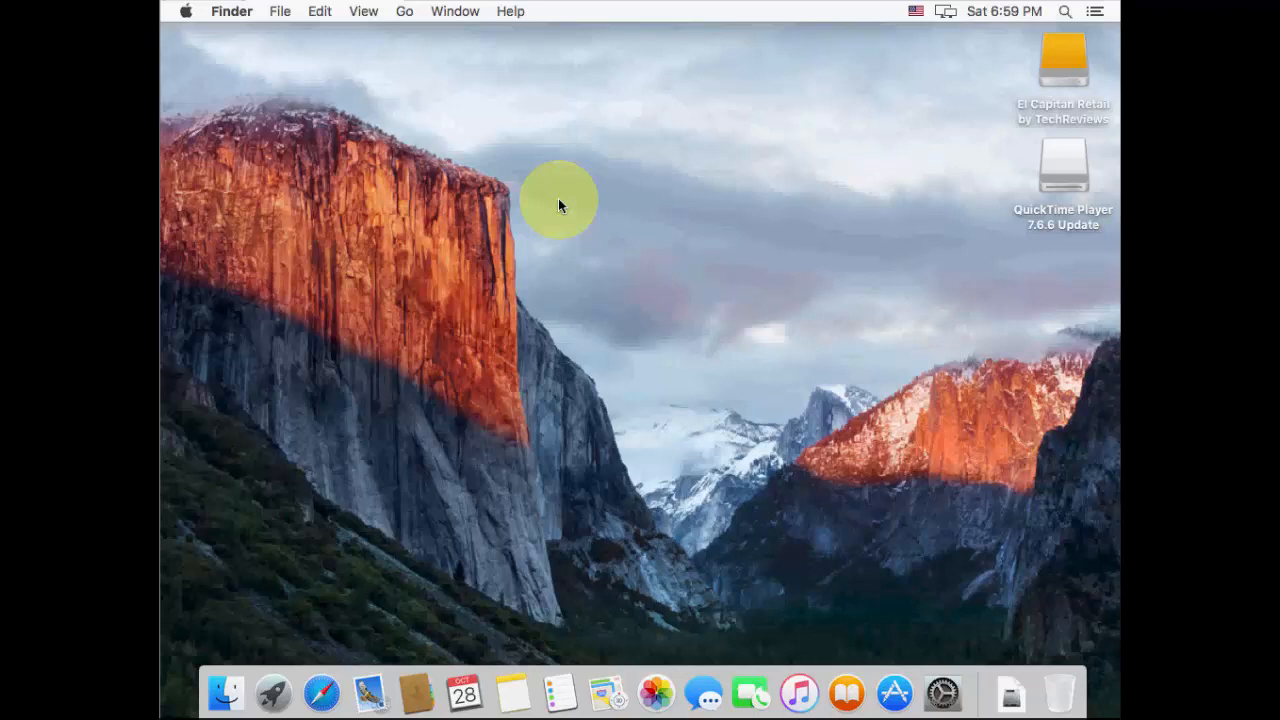
pyautogui.moveTo(272, 100)
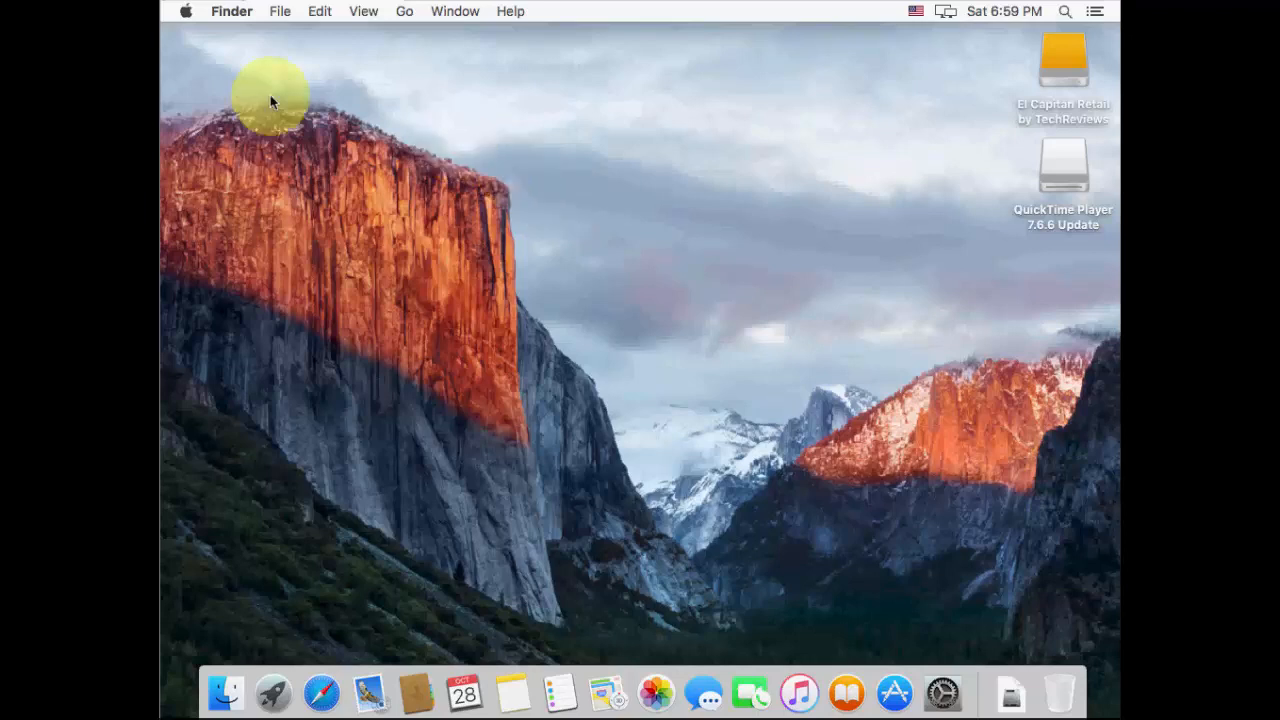
pyautogui.moveTo(185, 11)
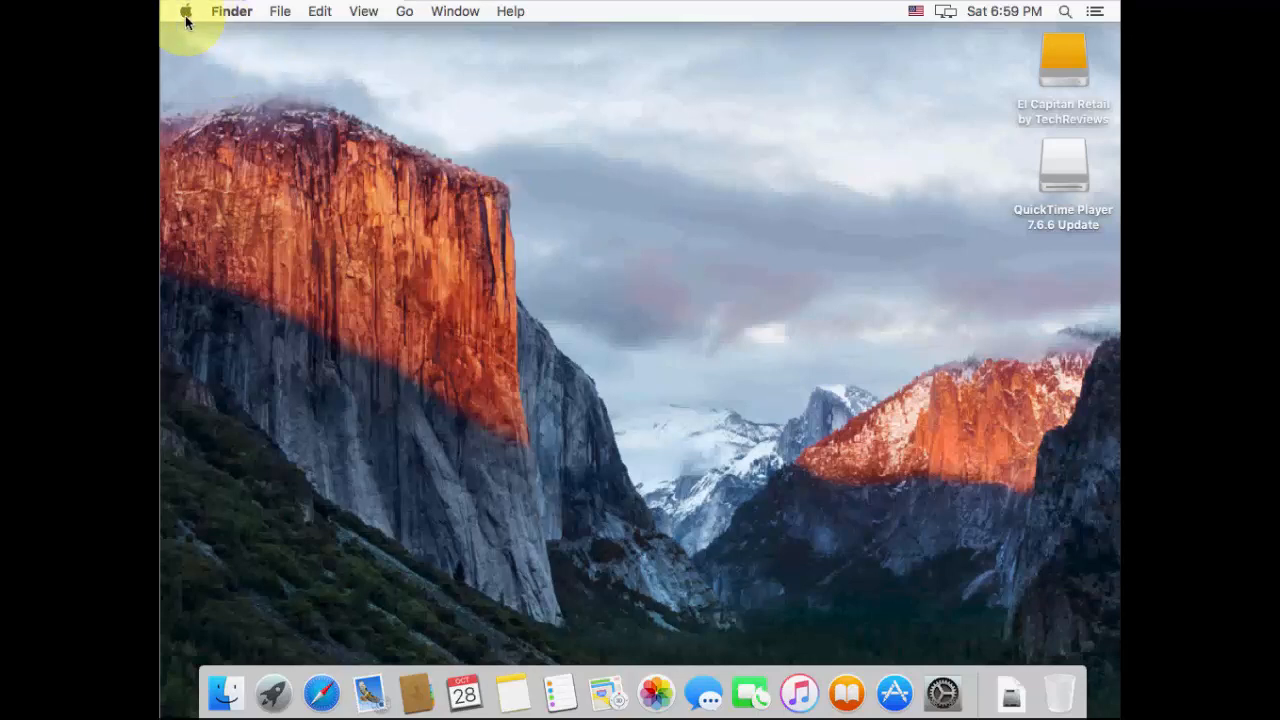
pyautogui.click(185, 11)
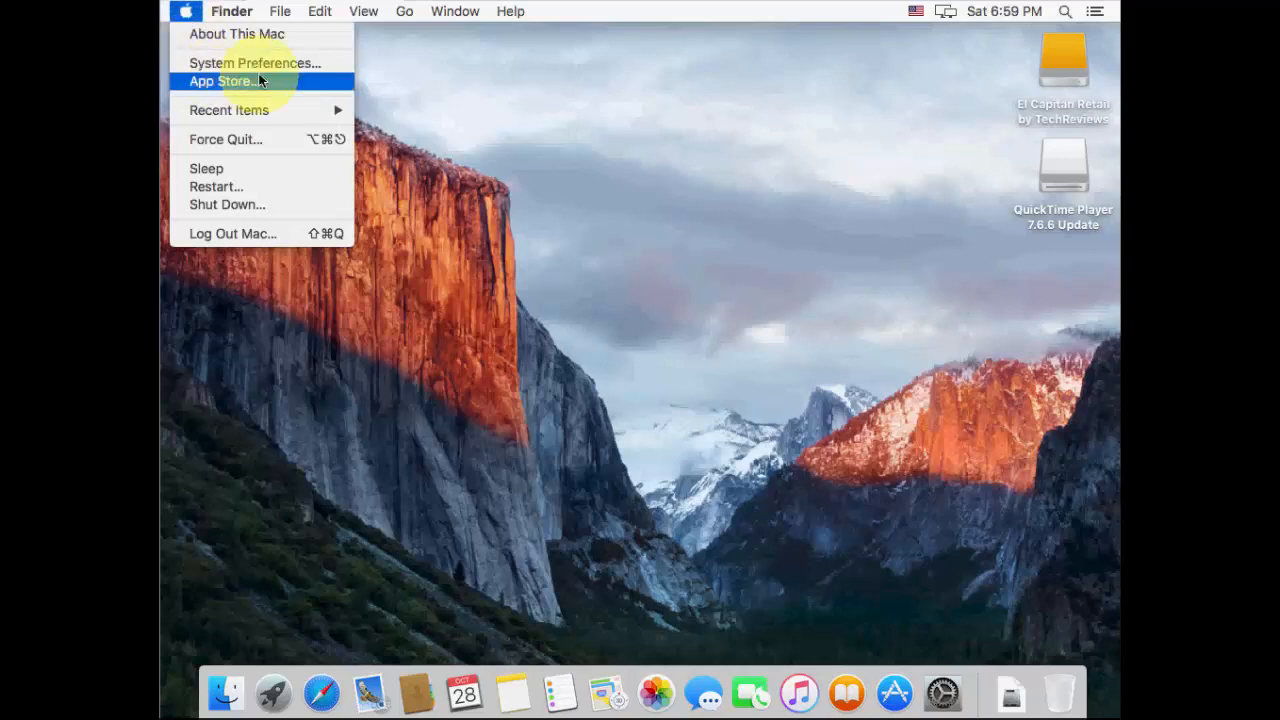
pyautogui.moveTo(280, 72)
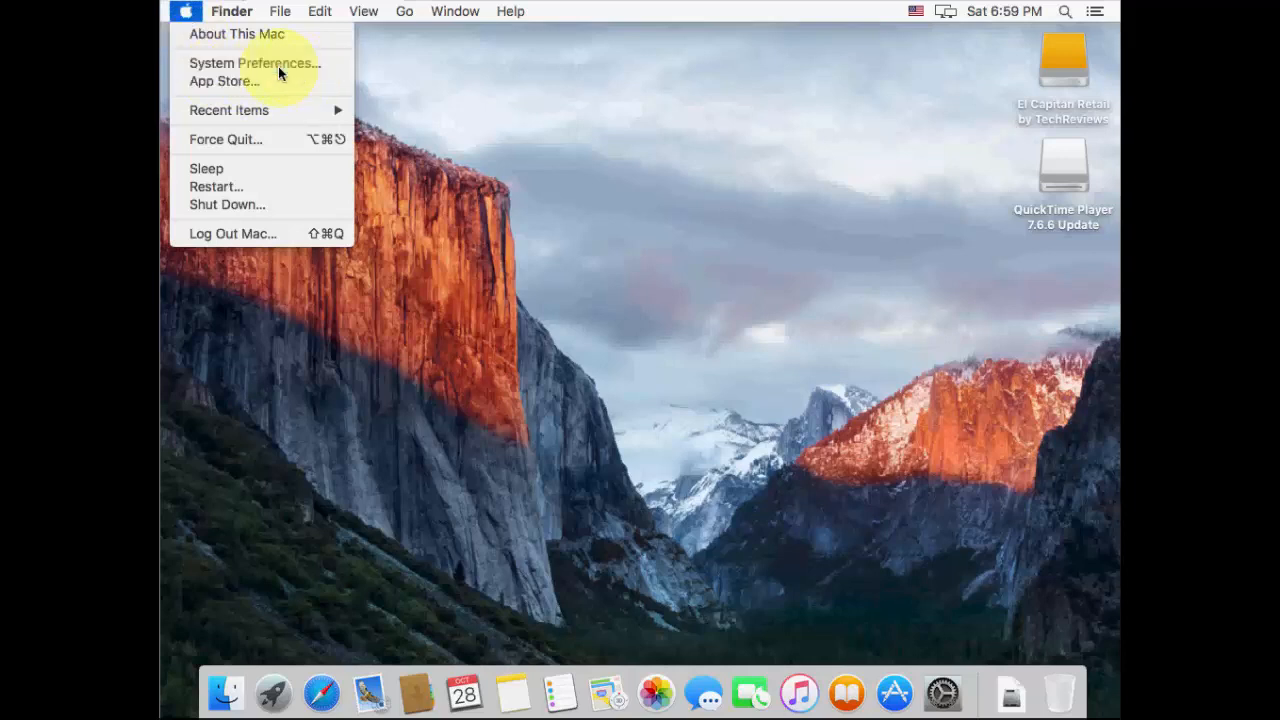
# Enable 'Show Keyboard, Emoji, & Symbol Viewers in menu bar' in Keyboard preferences and close
pyautogui.click(254, 62)
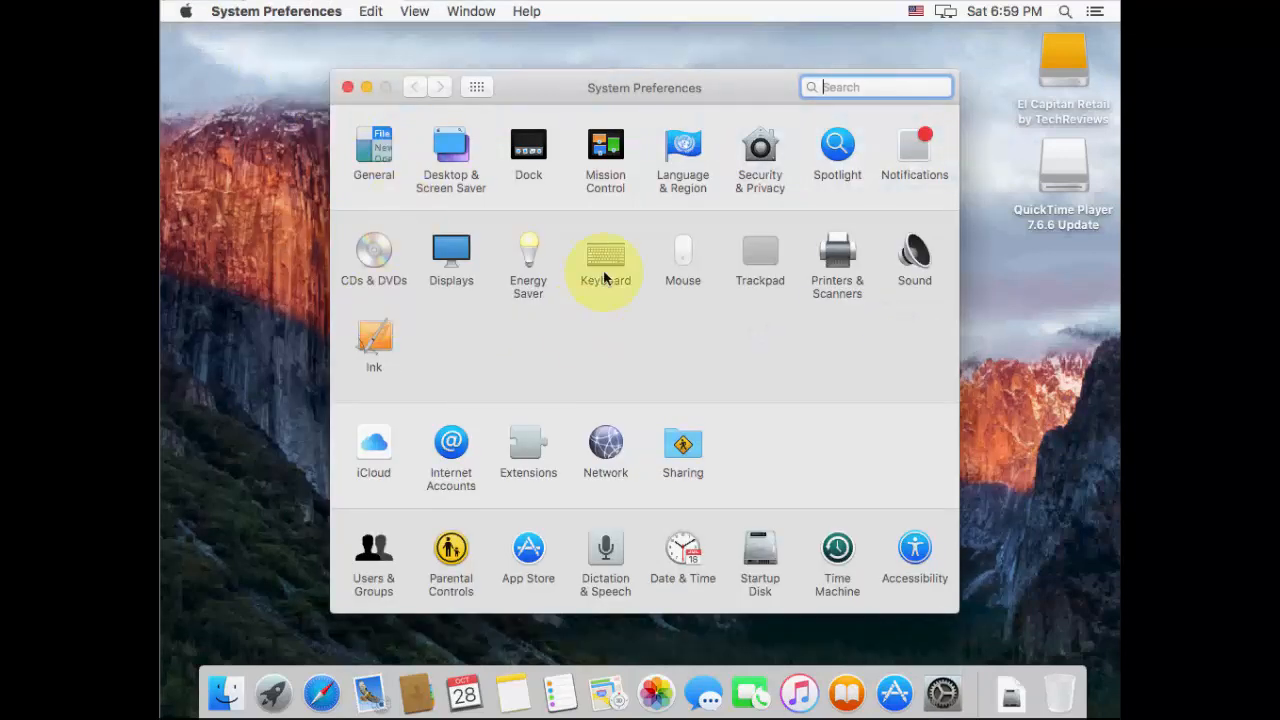
pyautogui.moveTo(610, 268)
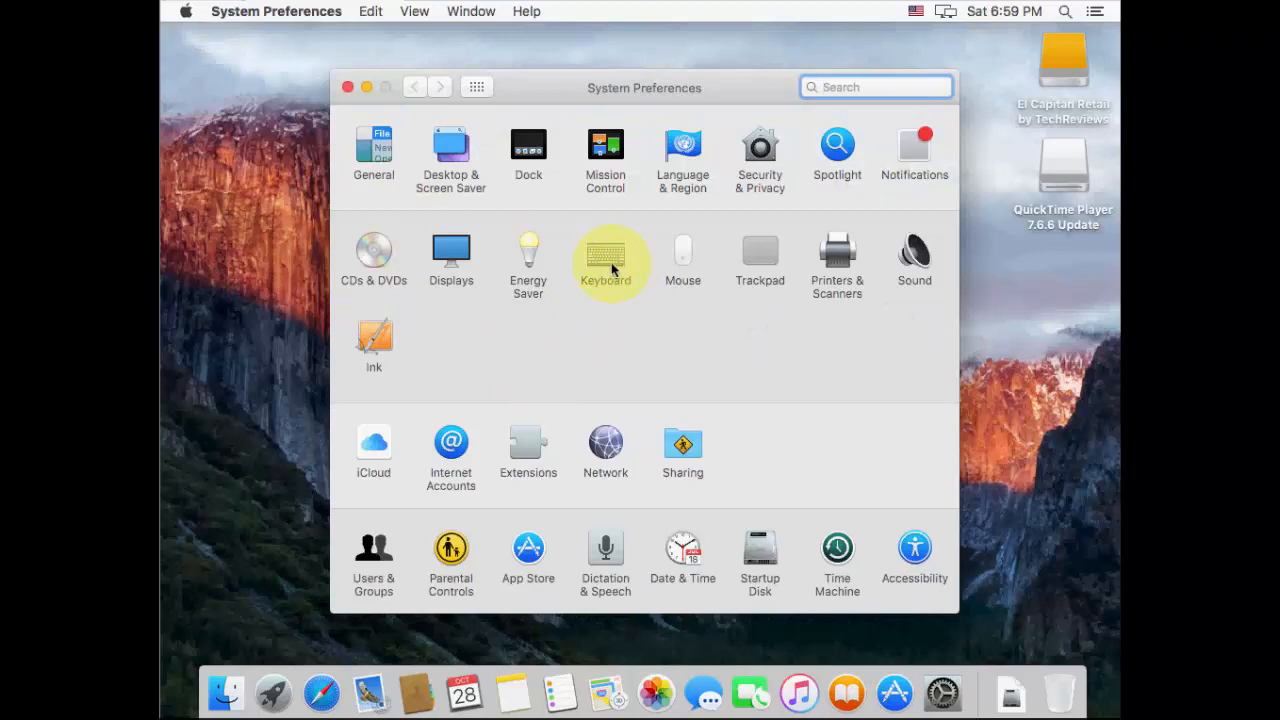
pyautogui.click(605, 255)
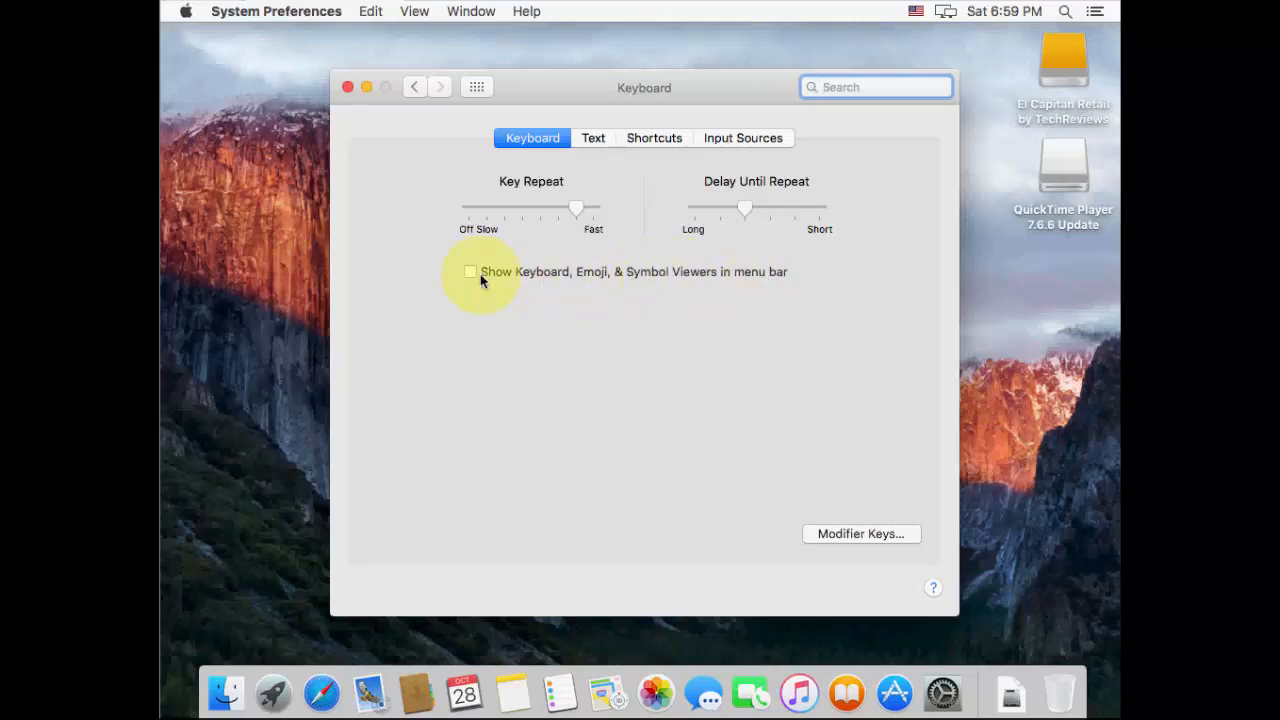
pyautogui.click(470, 271)
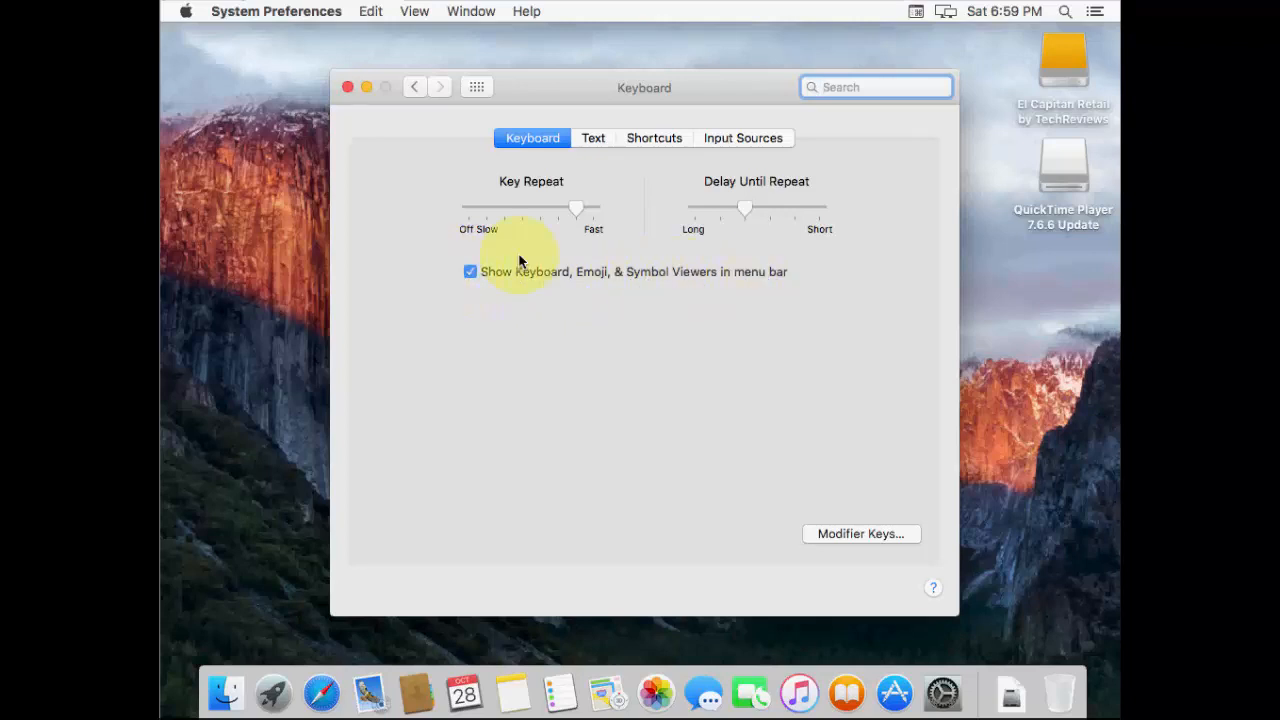
pyautogui.click(348, 87)
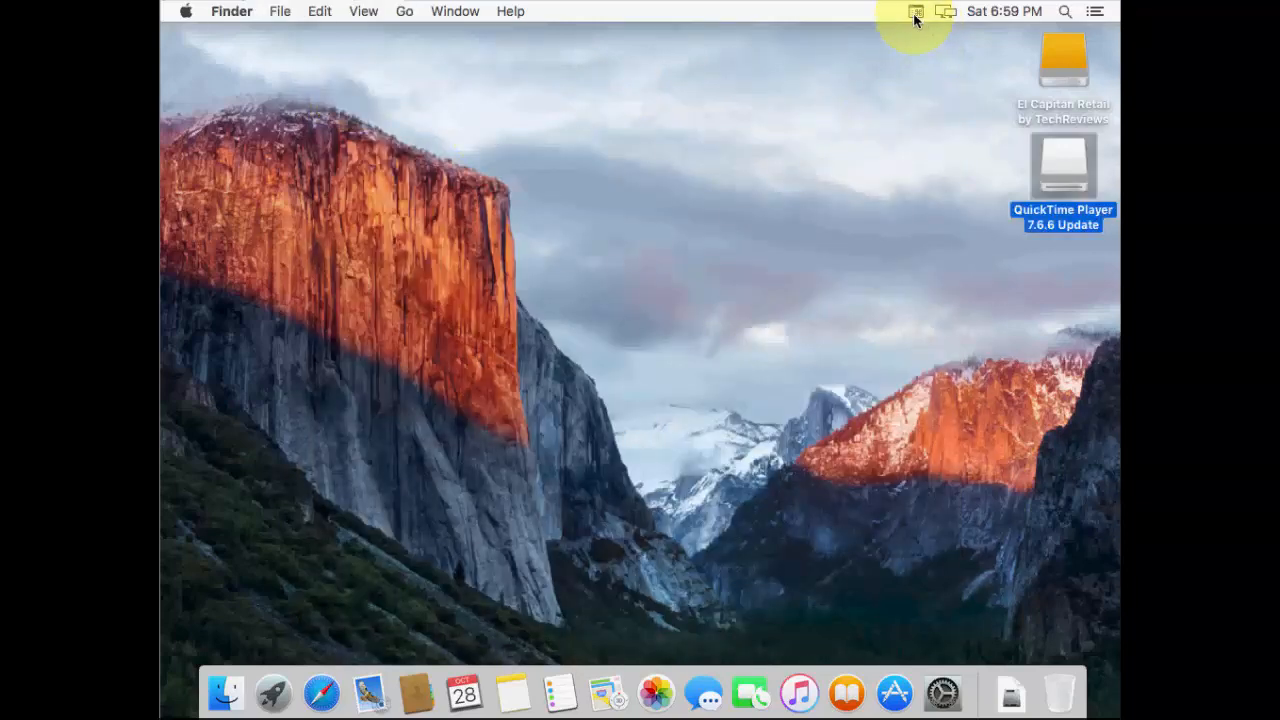
pyautogui.moveTo(968, 78)
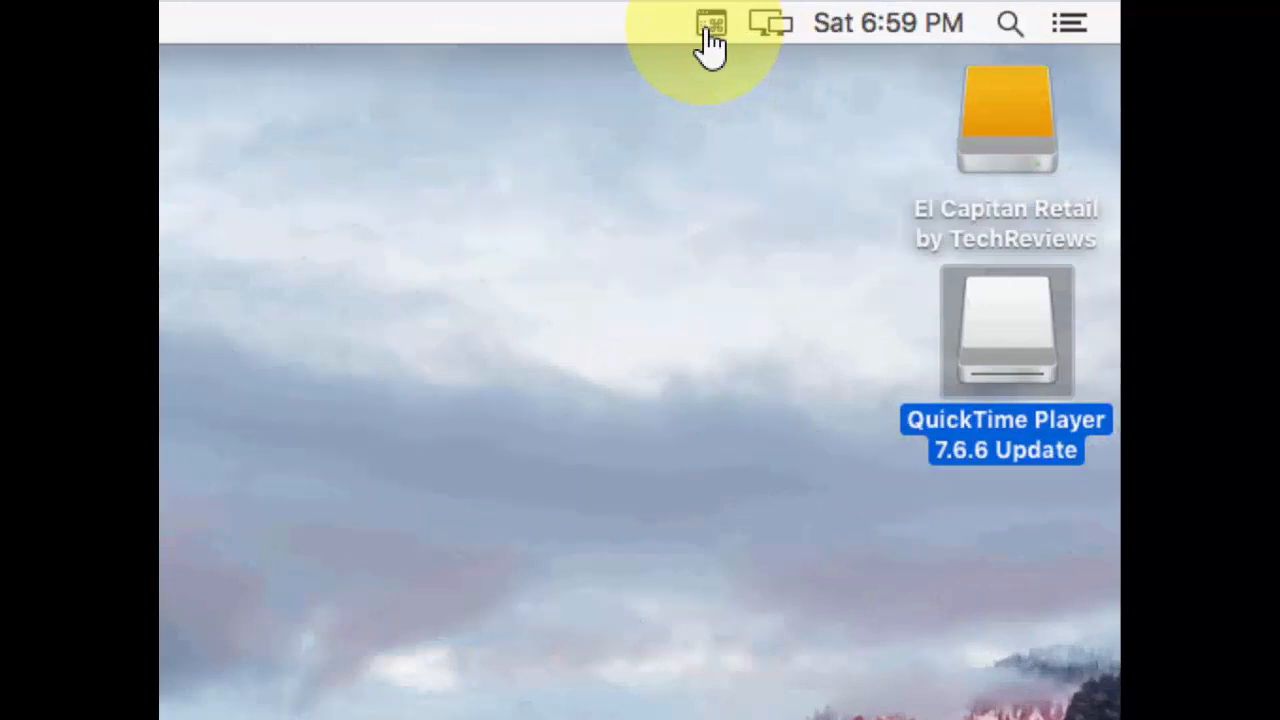
# Show the Keyboard Viewer from the menu bar viewer icon
pyautogui.click(711, 23)
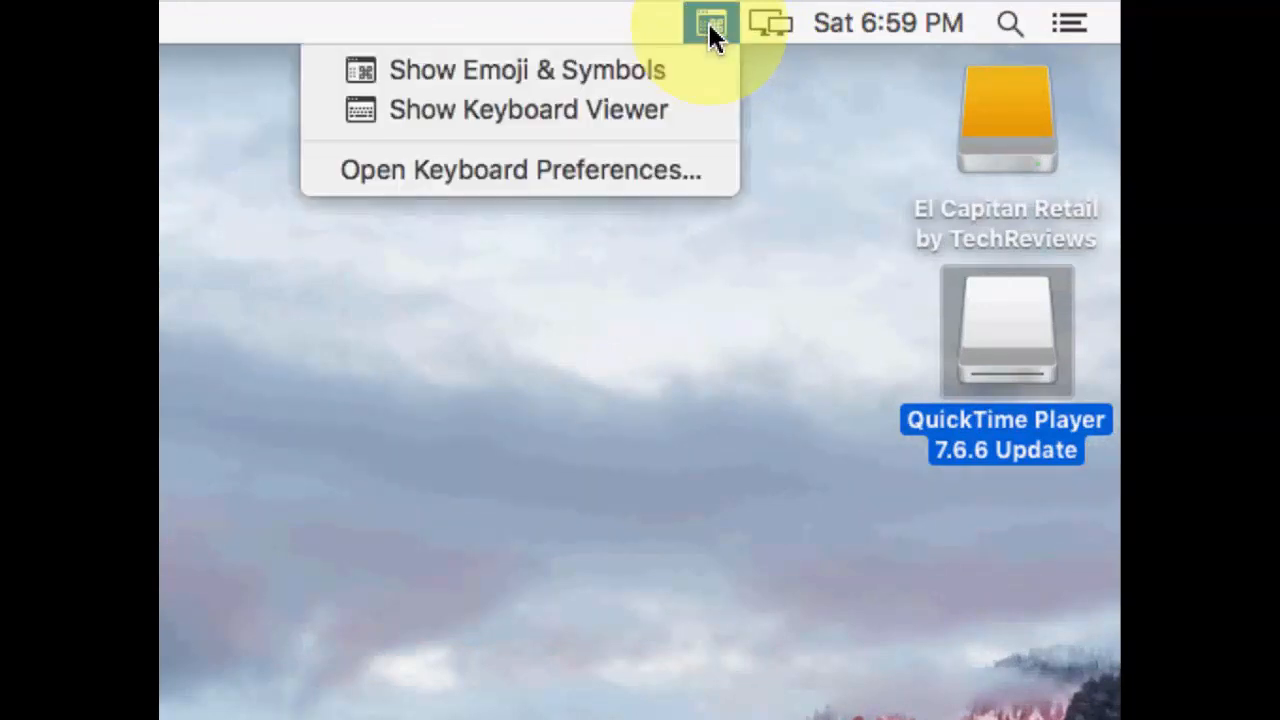
pyautogui.moveTo(490, 109)
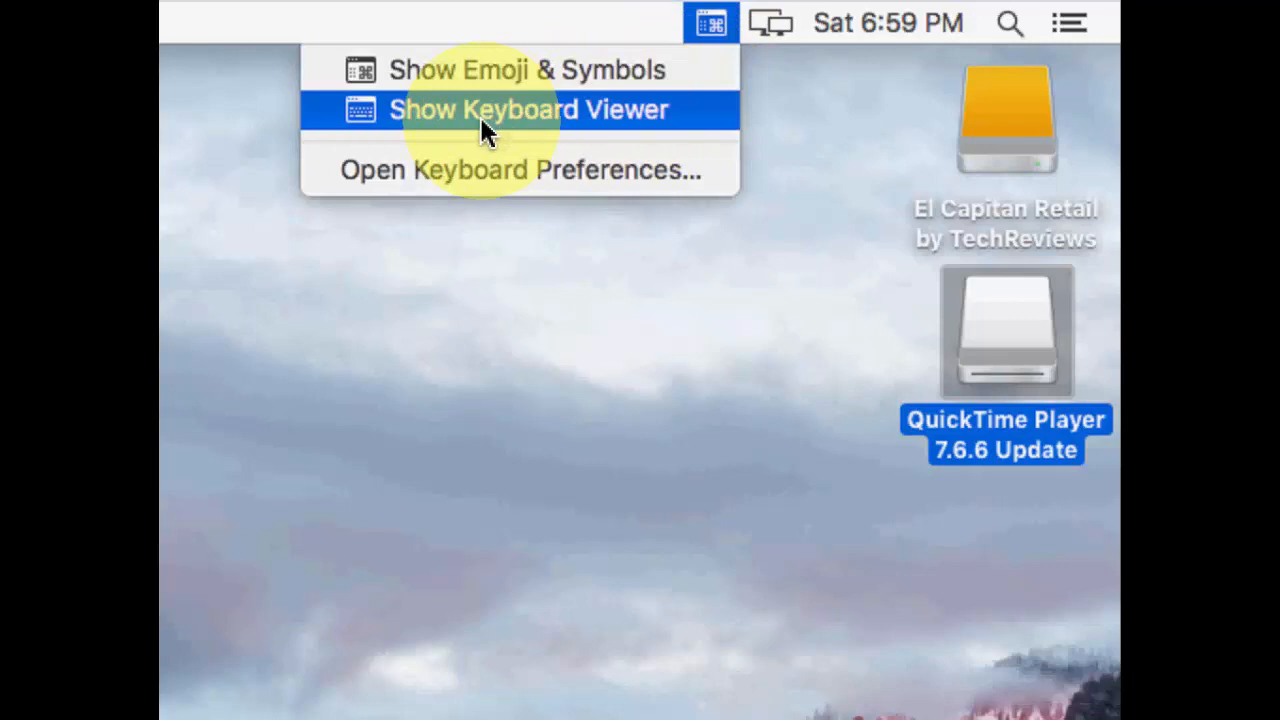
pyautogui.click(528, 109)
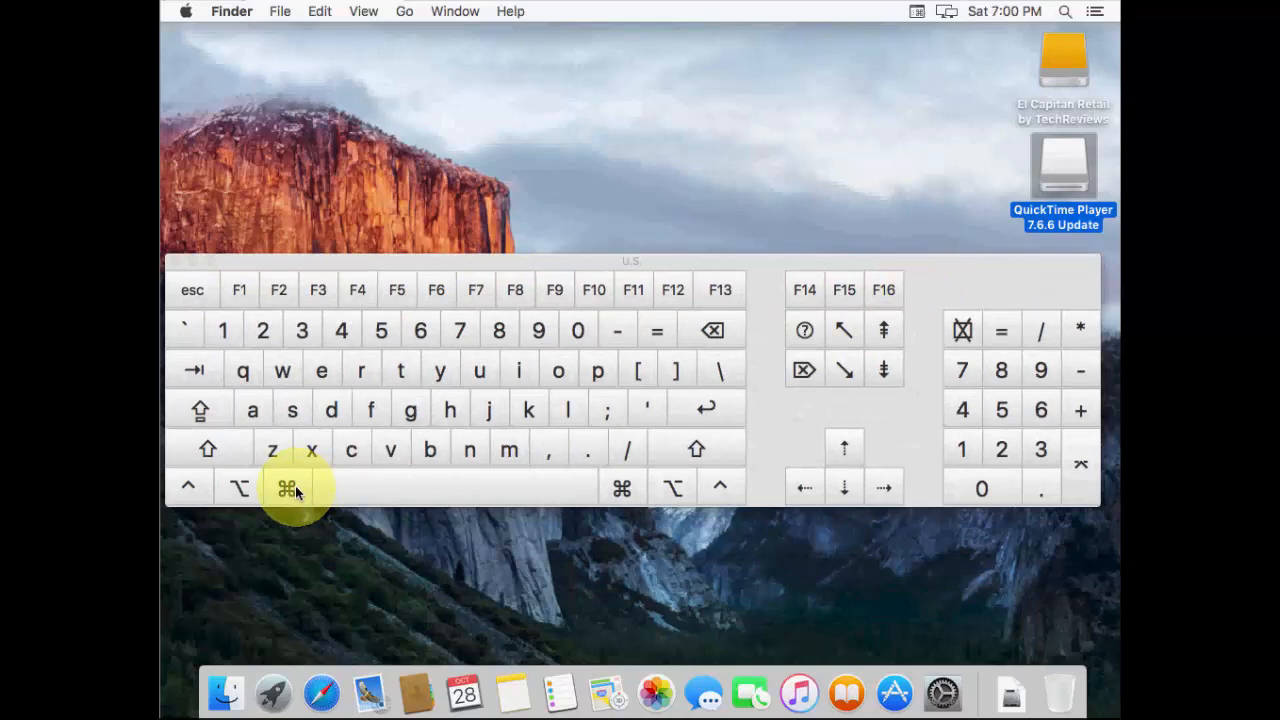
pyautogui.moveTo(583, 155)
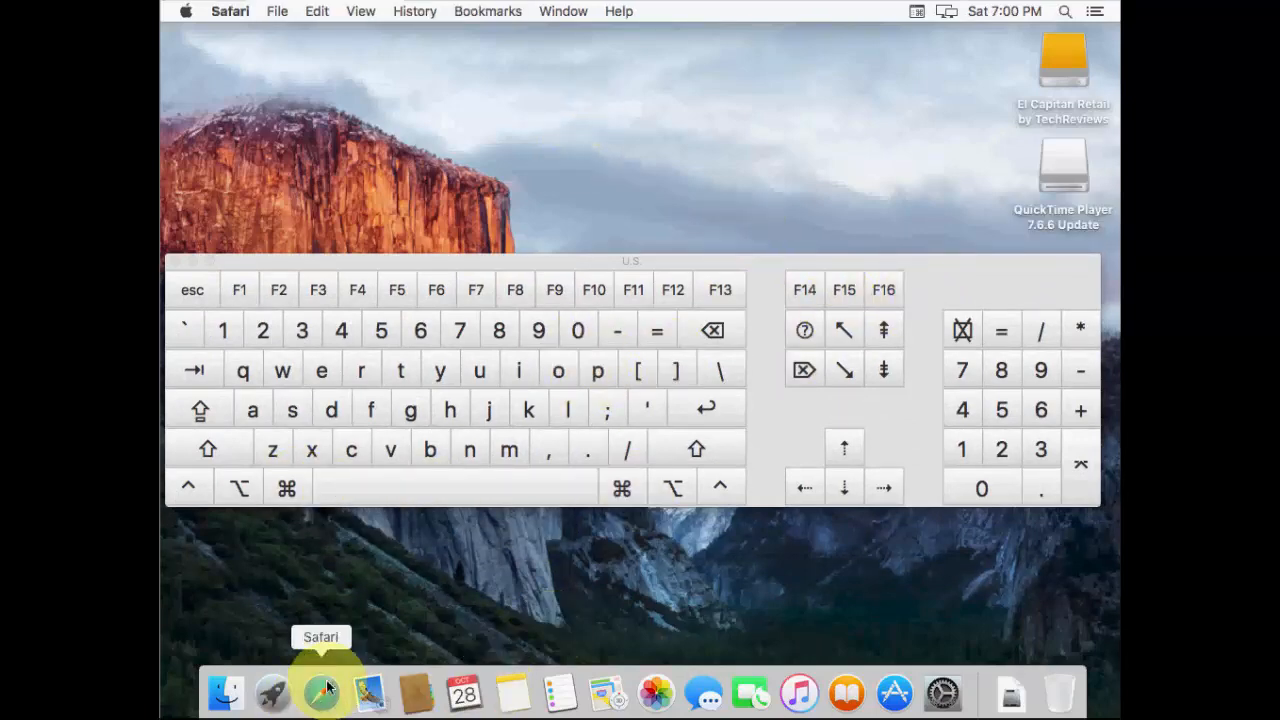
# Enter 'youtube.com' in Safari's address bar using the on-screen keyboard
pyautogui.click(320, 690)
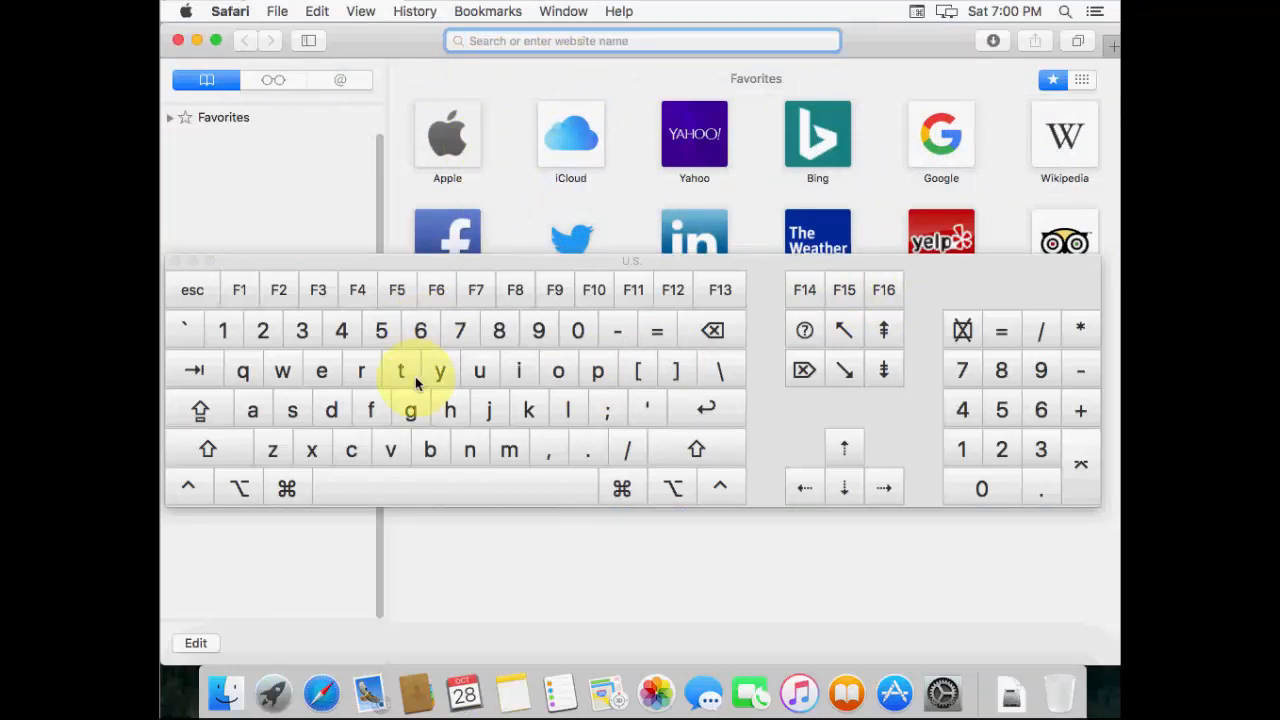
pyautogui.write('youtube.com')
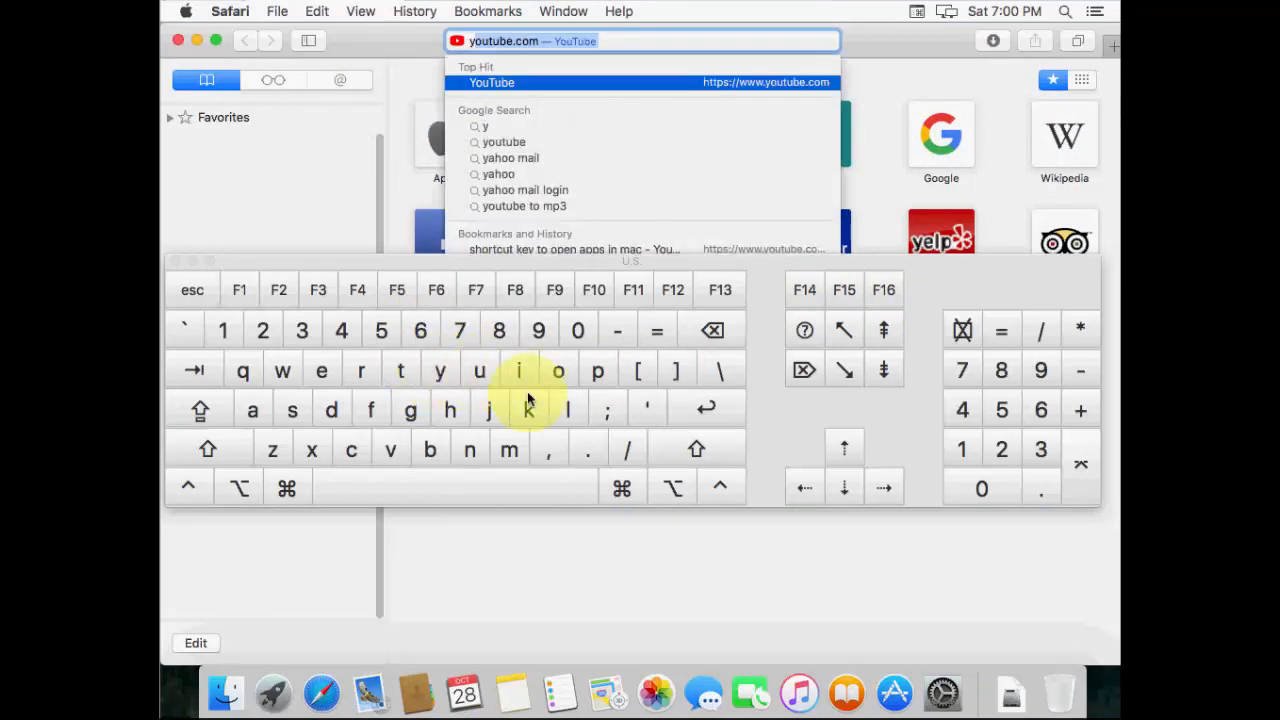